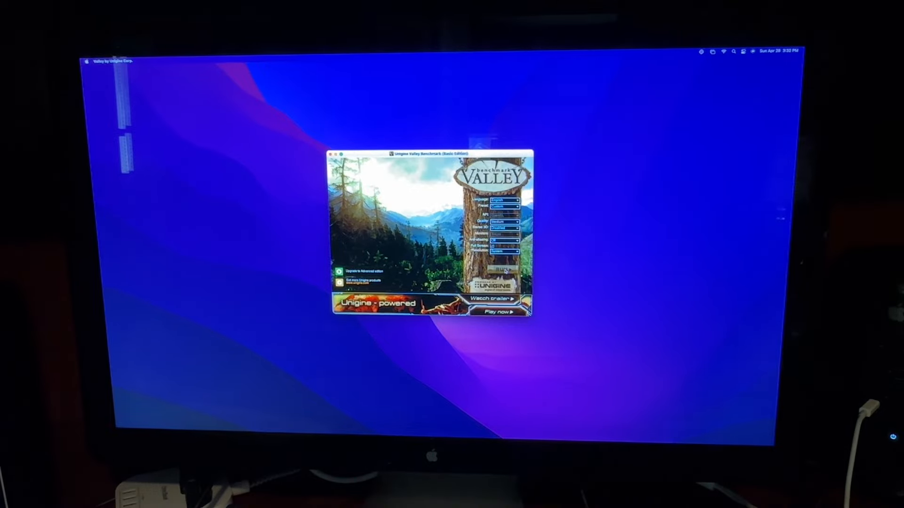
Run the Valley scene full screen with the FPS and GPU temperature readout visible.
left_click(499, 311)
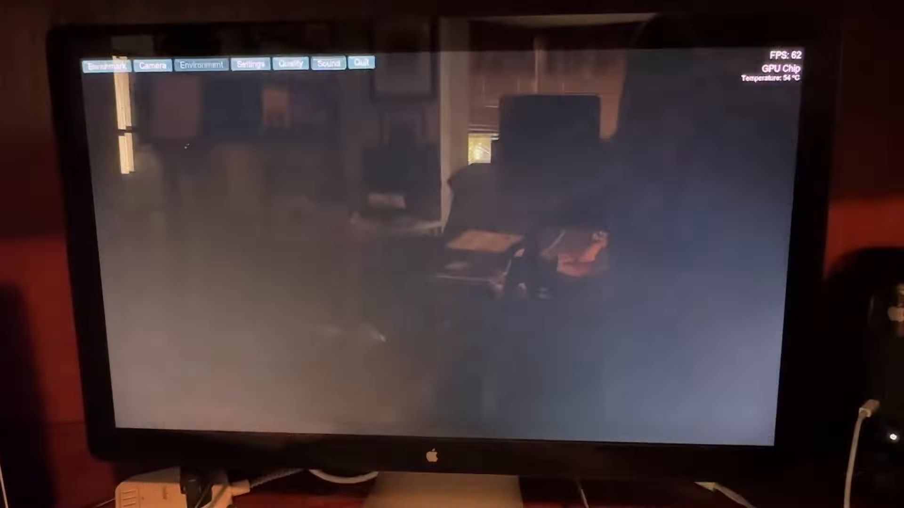
left_click(201, 64)
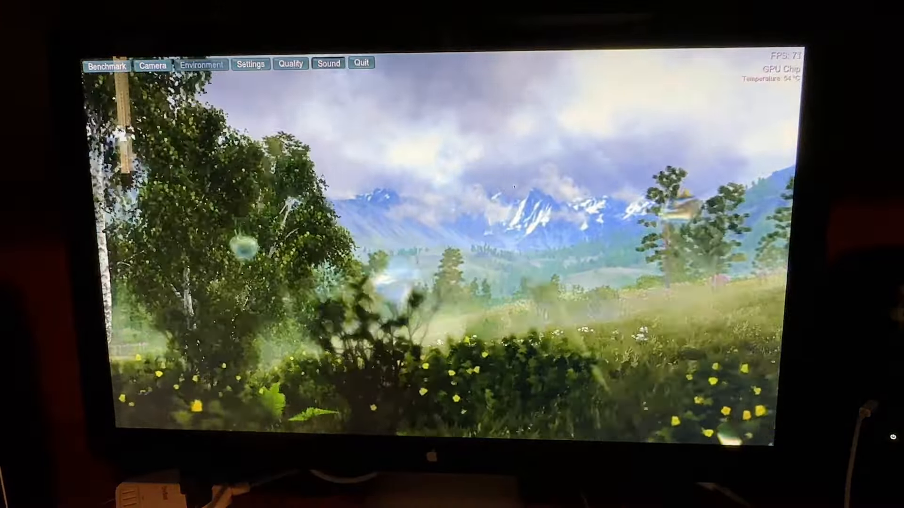
left_click(361, 63)
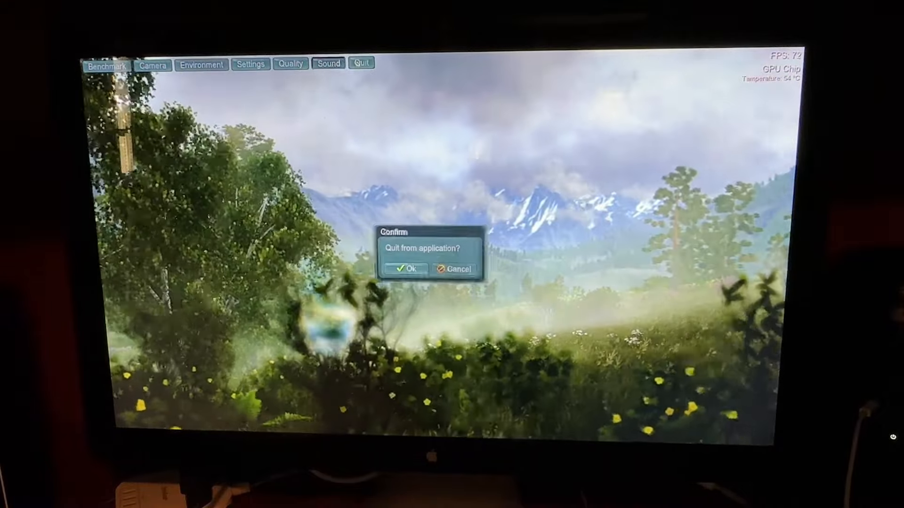
left_click(407, 270)
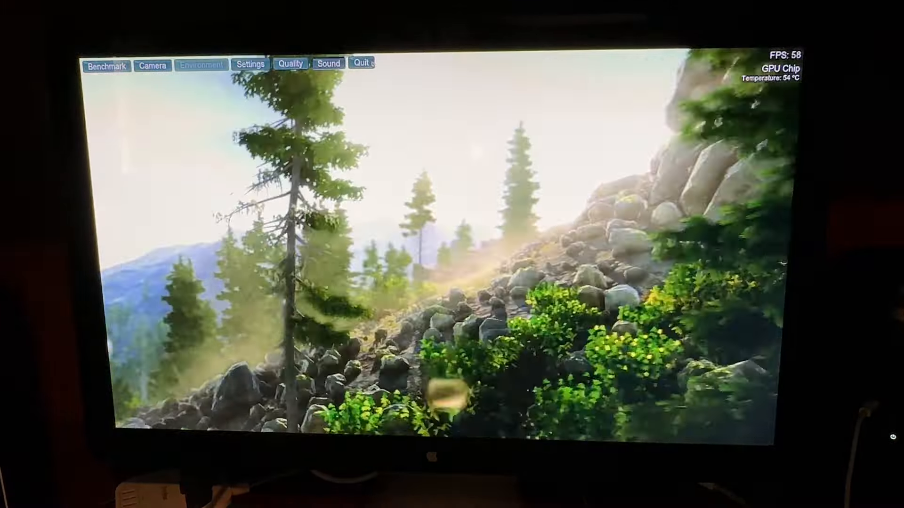
Request to quit from the top toolbar so the Confirm dialog appears.
left_click(360, 63)
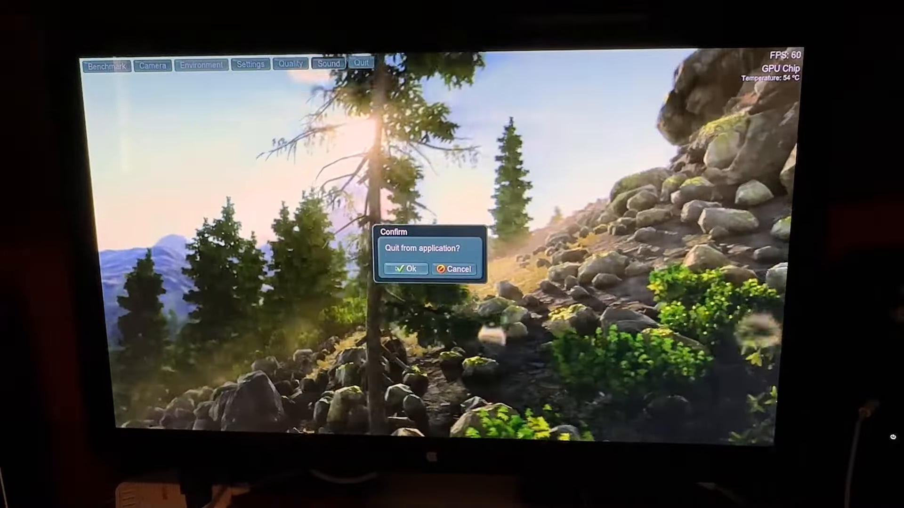